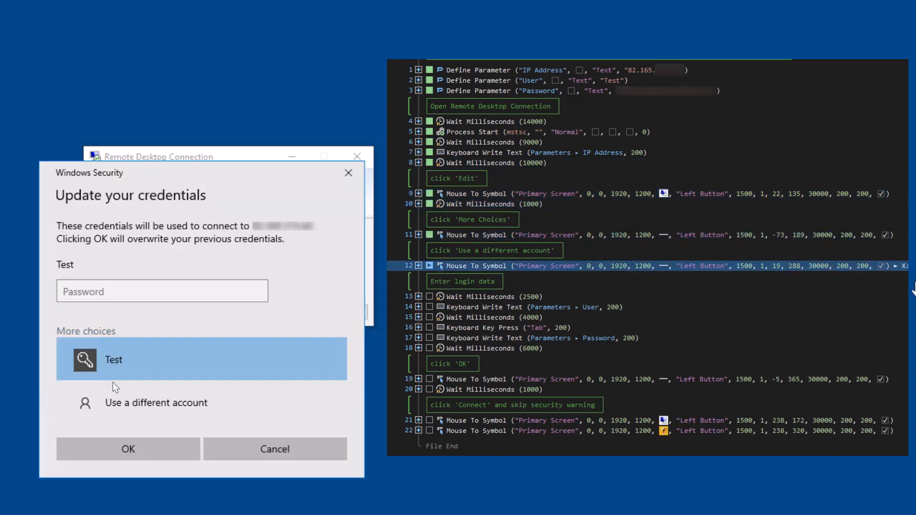
Switch to a different account and enter user name 'Test' with its password
click(156, 403)
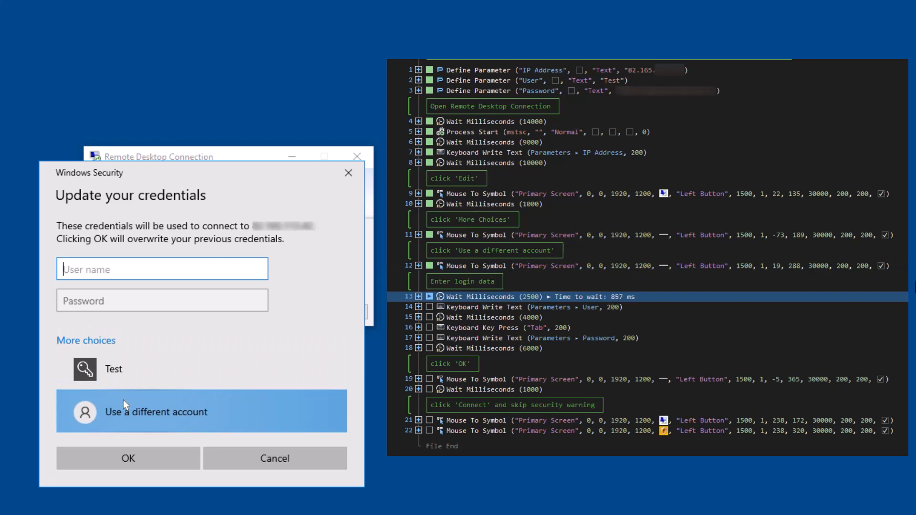
text(Test)
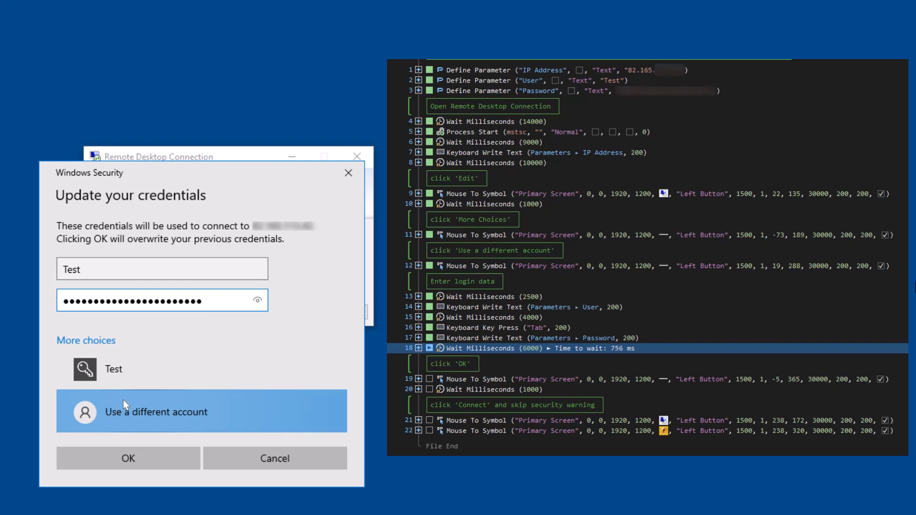
Confirm the credentials for Test, connect, and accept the security warning to start the session
click(128, 458)
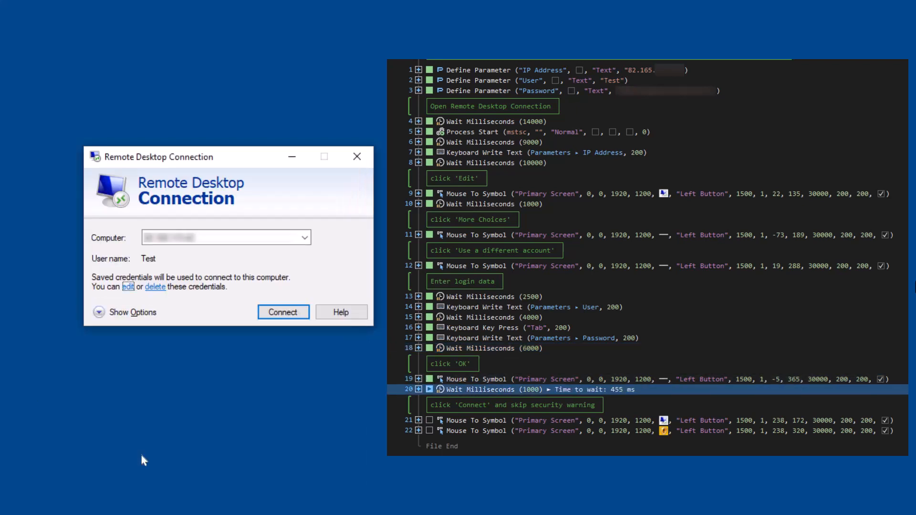
click(283, 312)
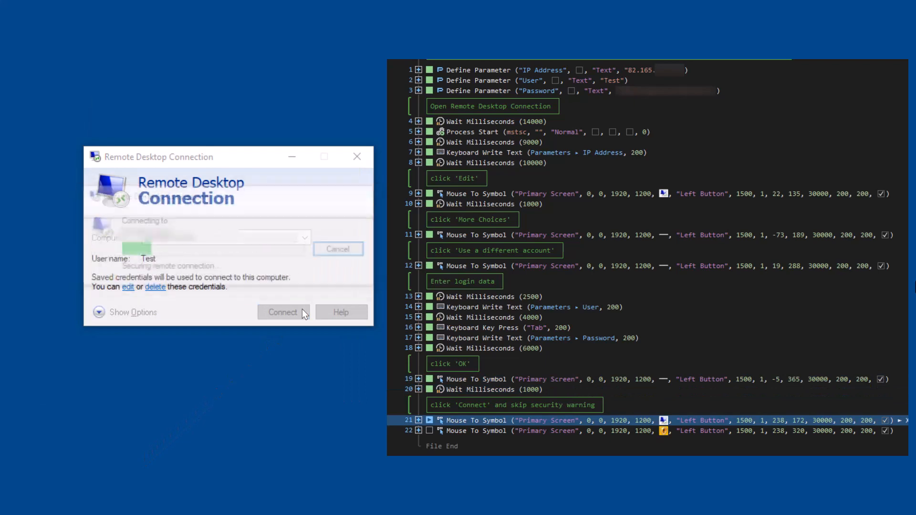
click(282, 312)
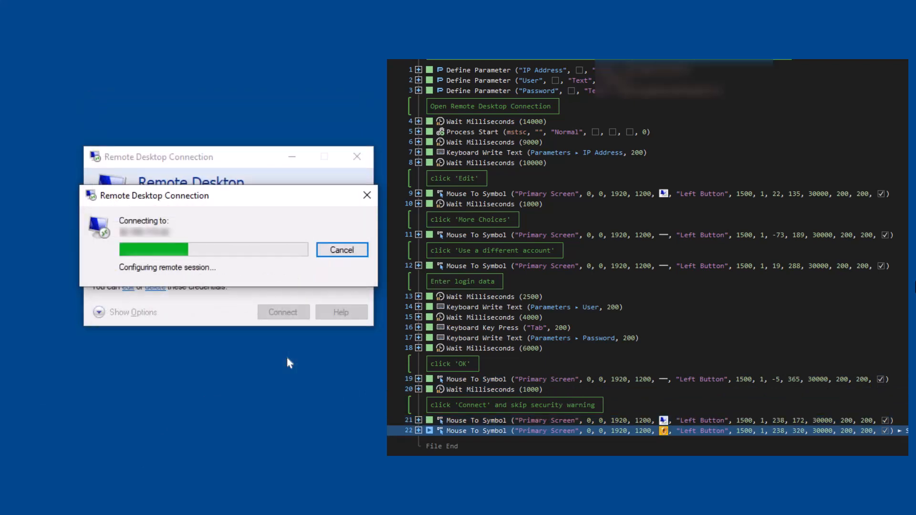